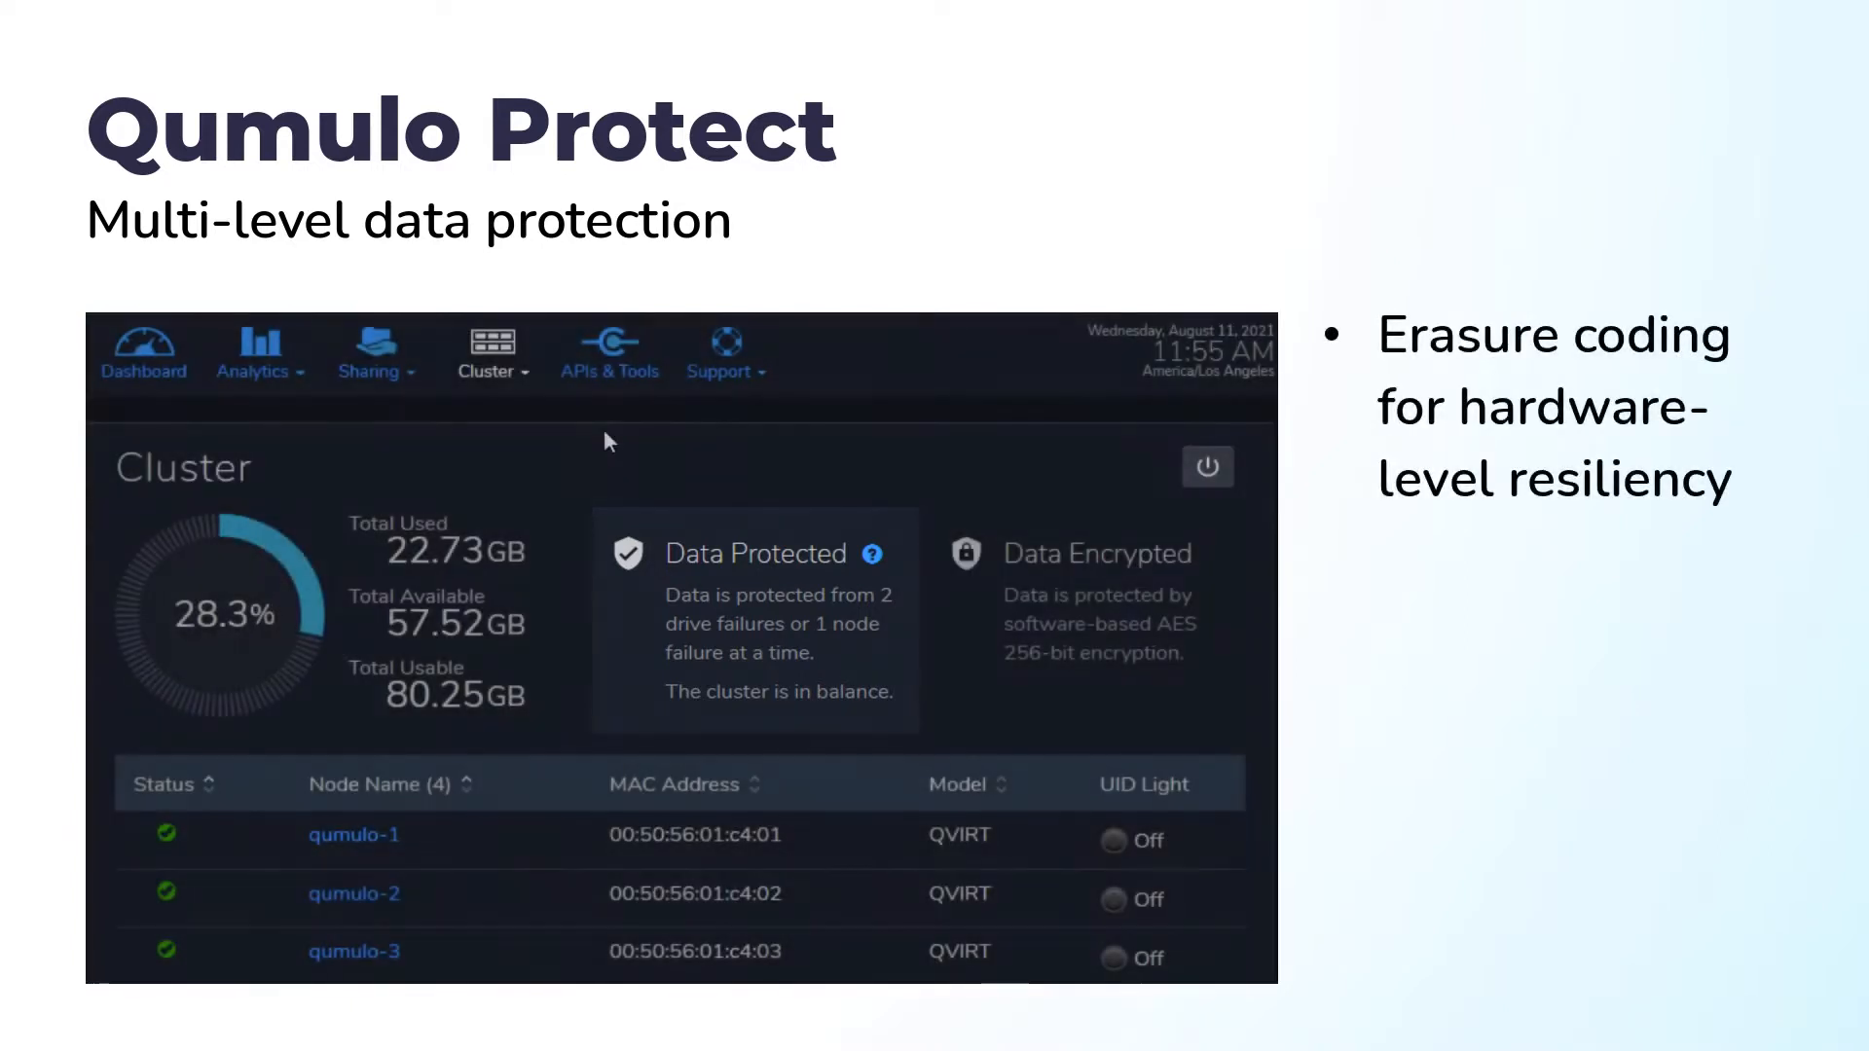
Navigate from the cluster overview to the Saved Snapshots list showing two /nfs/ snapshots
left_click(488, 370)
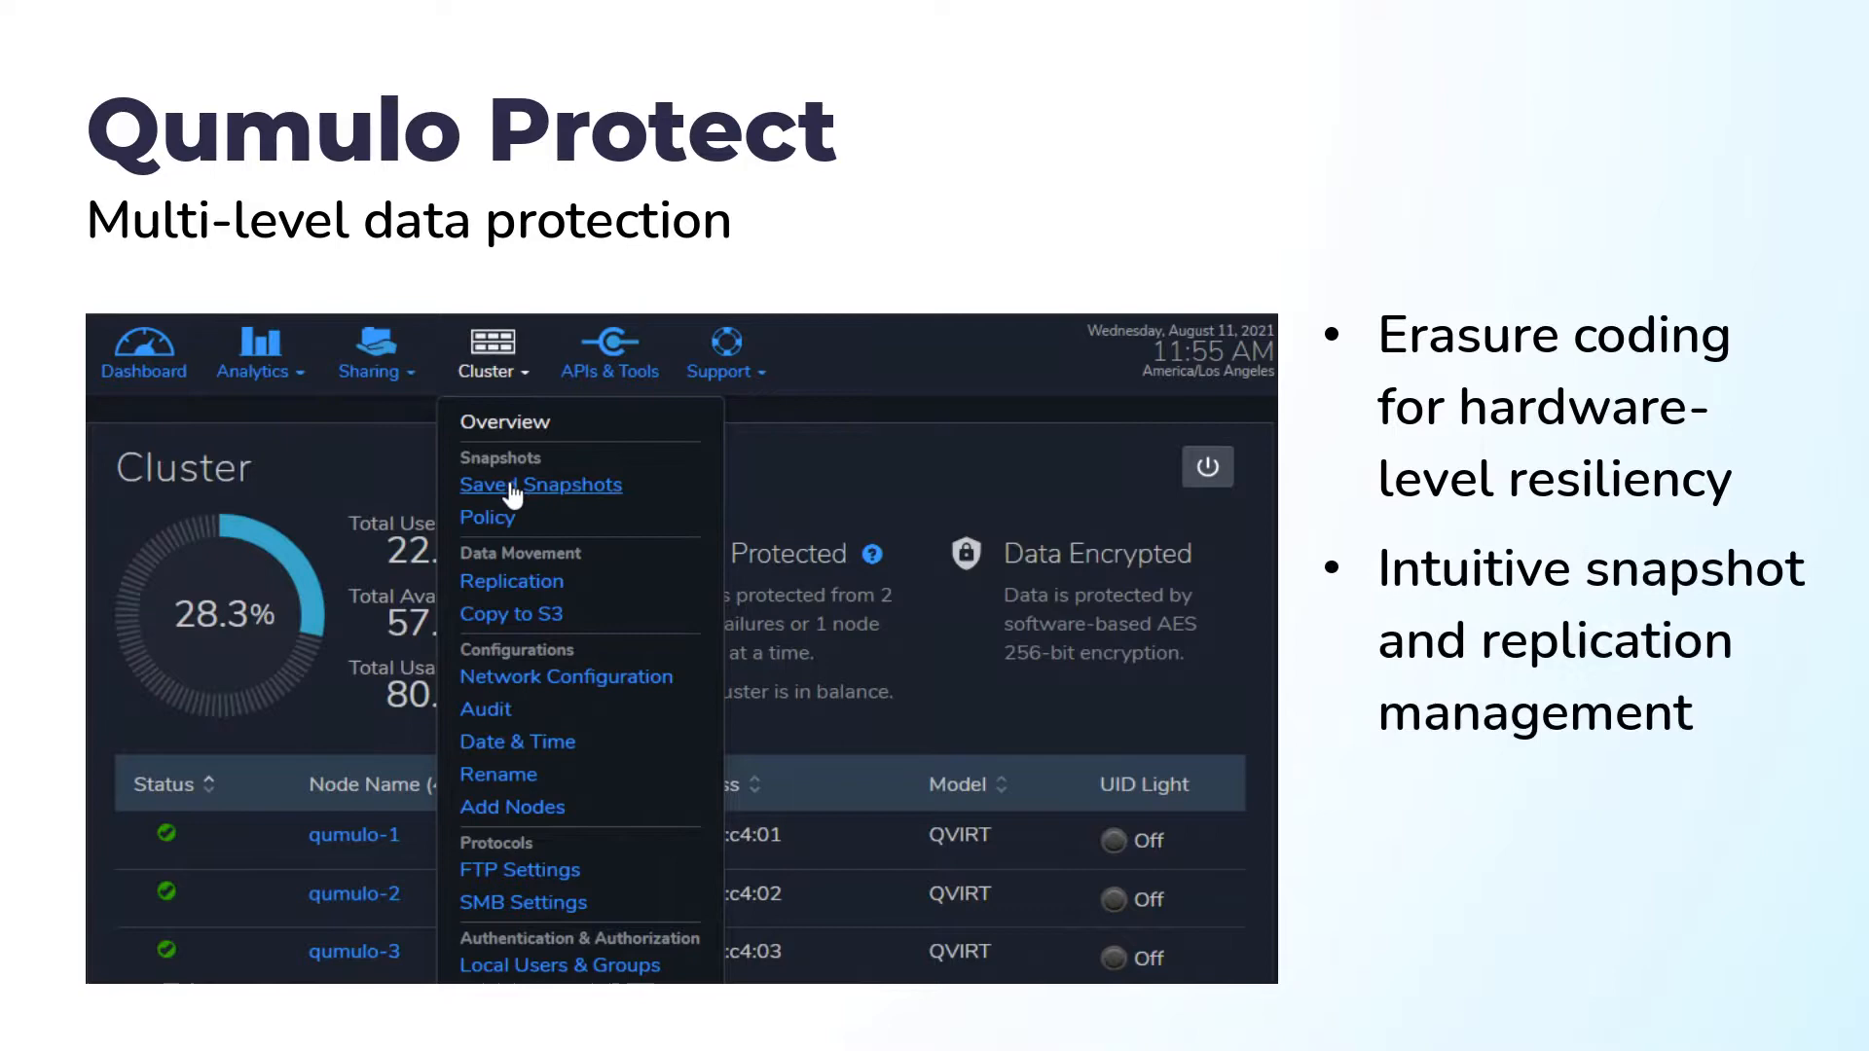
left_click(539, 485)
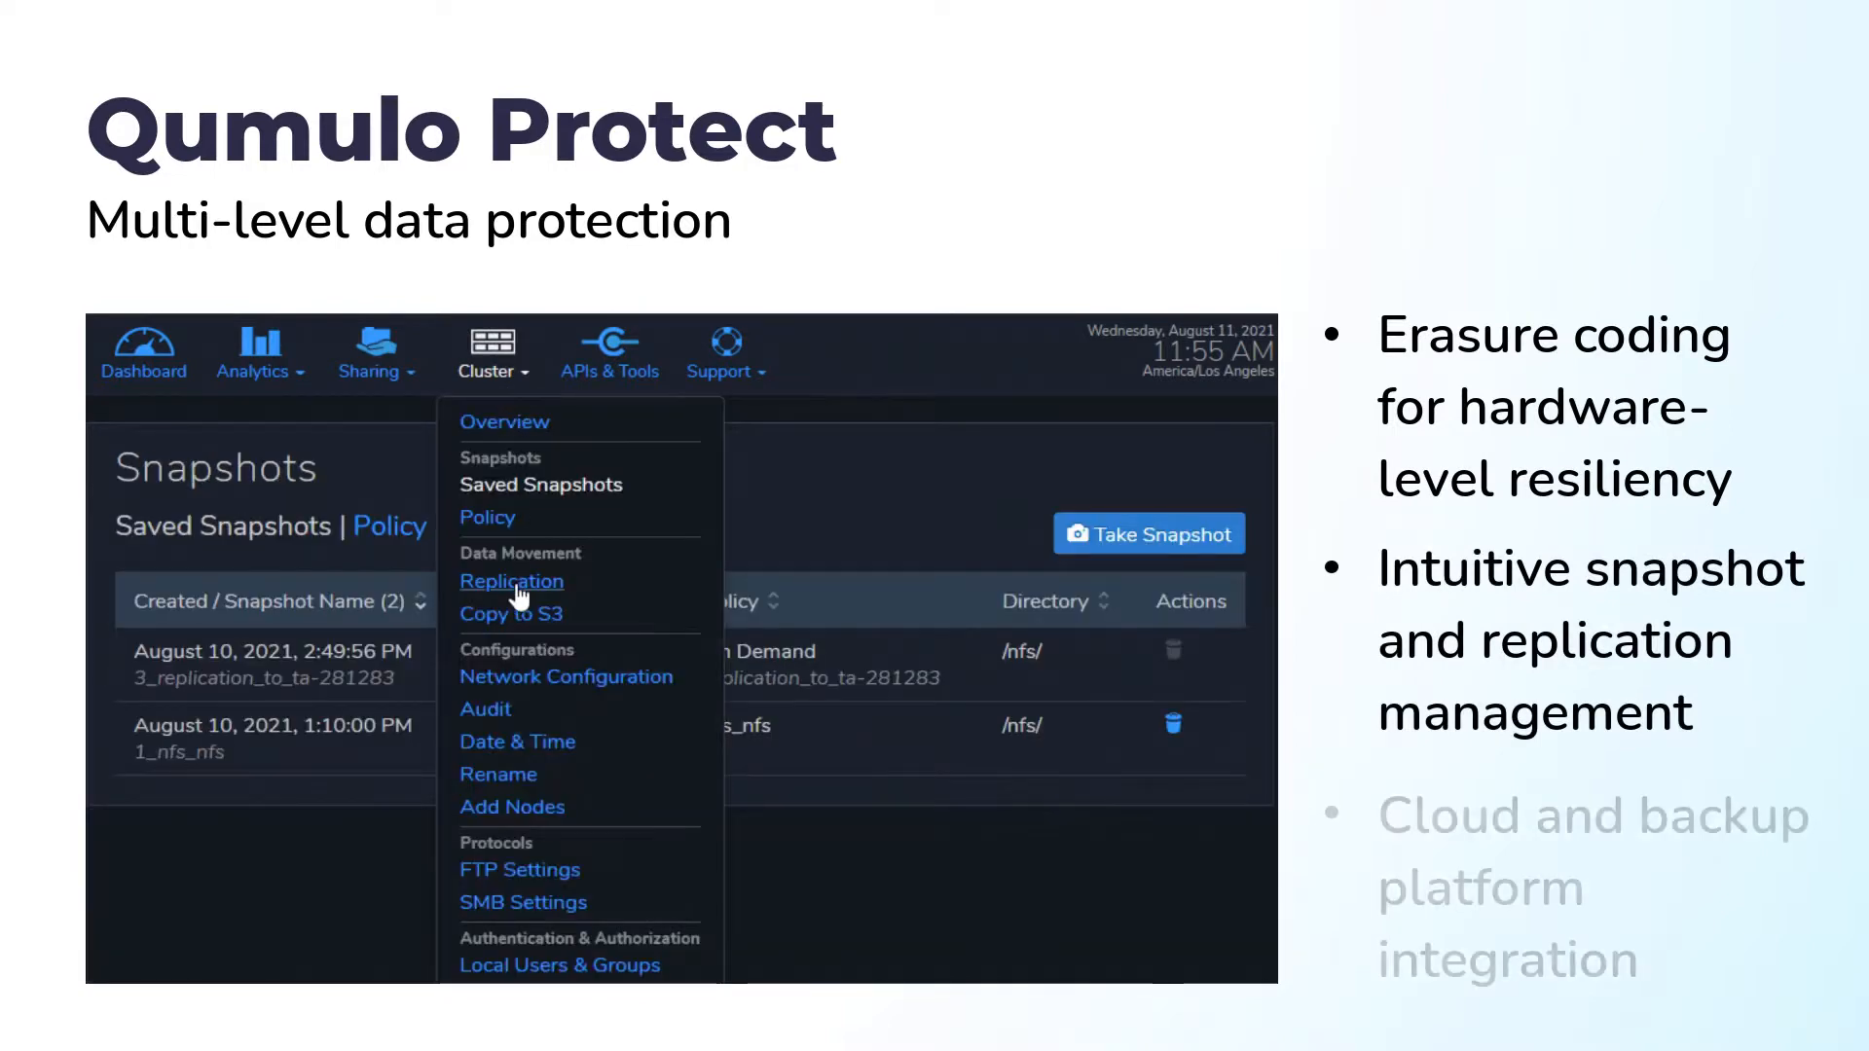
Show the Replication Relationships page with /nfs/ replicated to ta-281283 at 100%
left_click(512, 582)
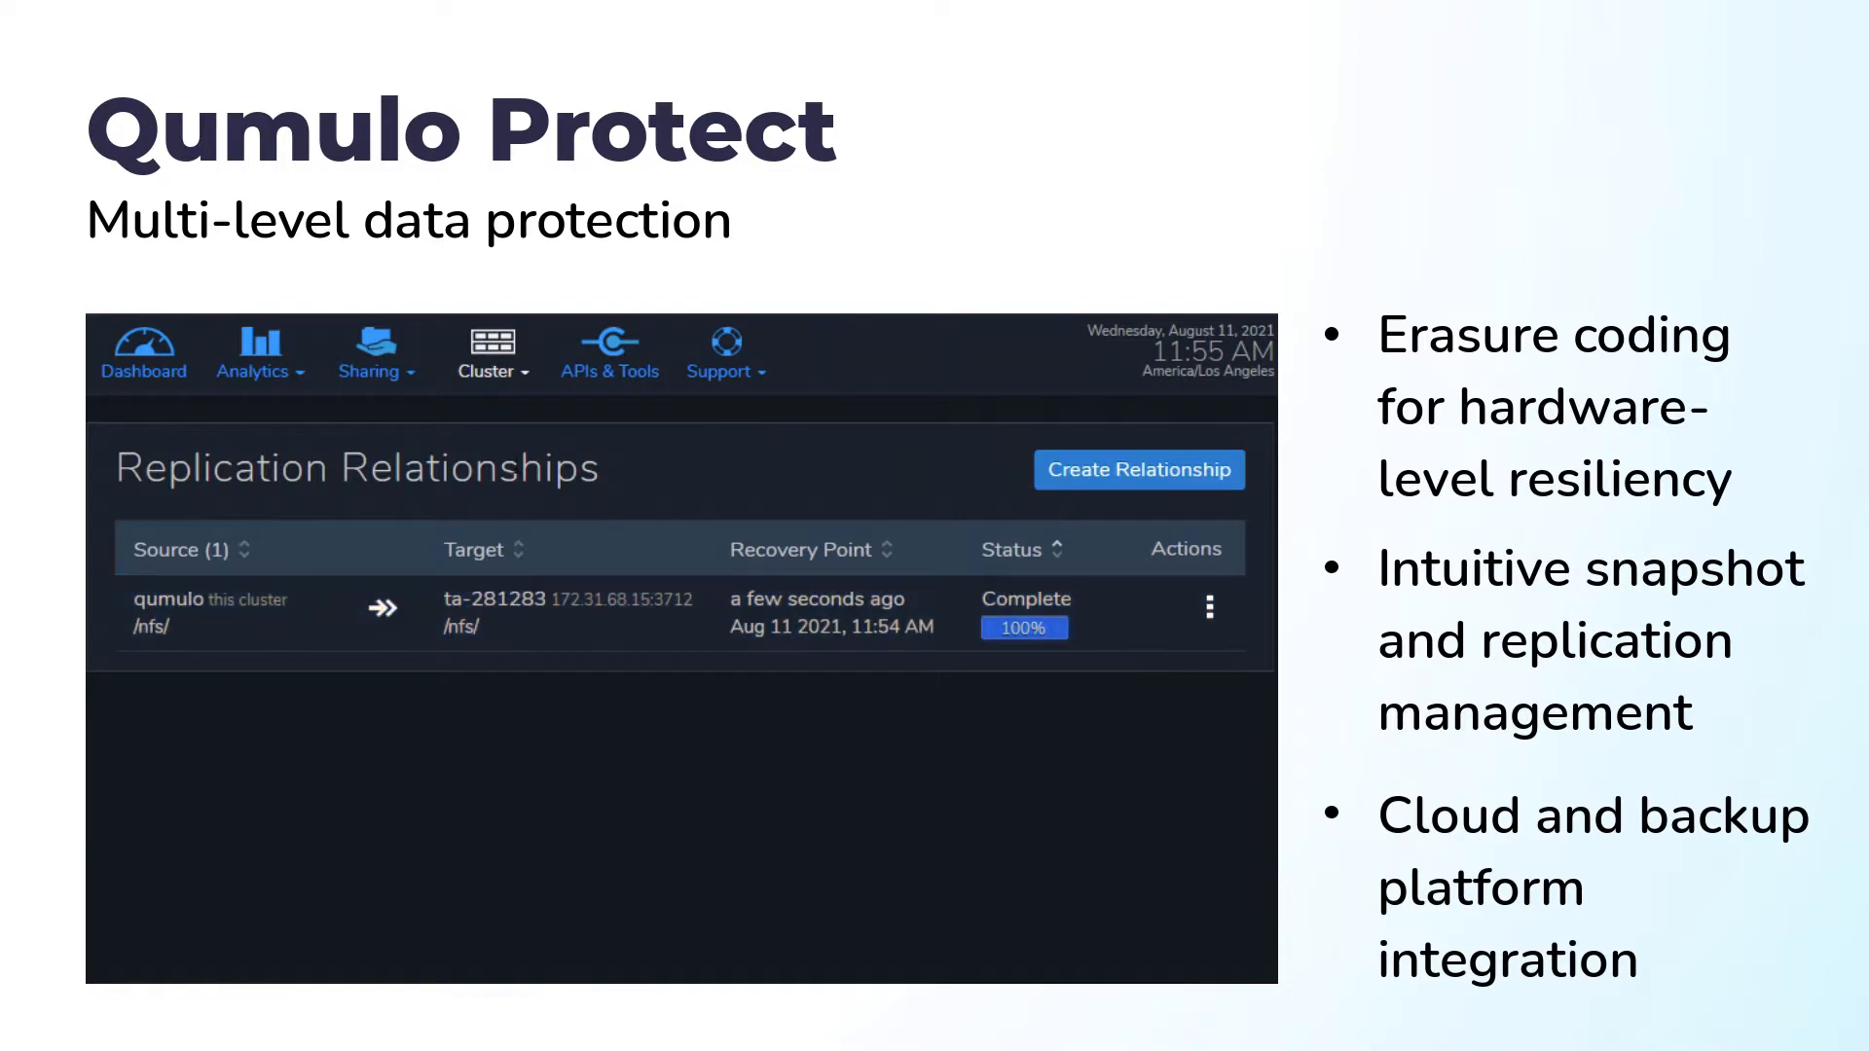
left_click(491, 353)
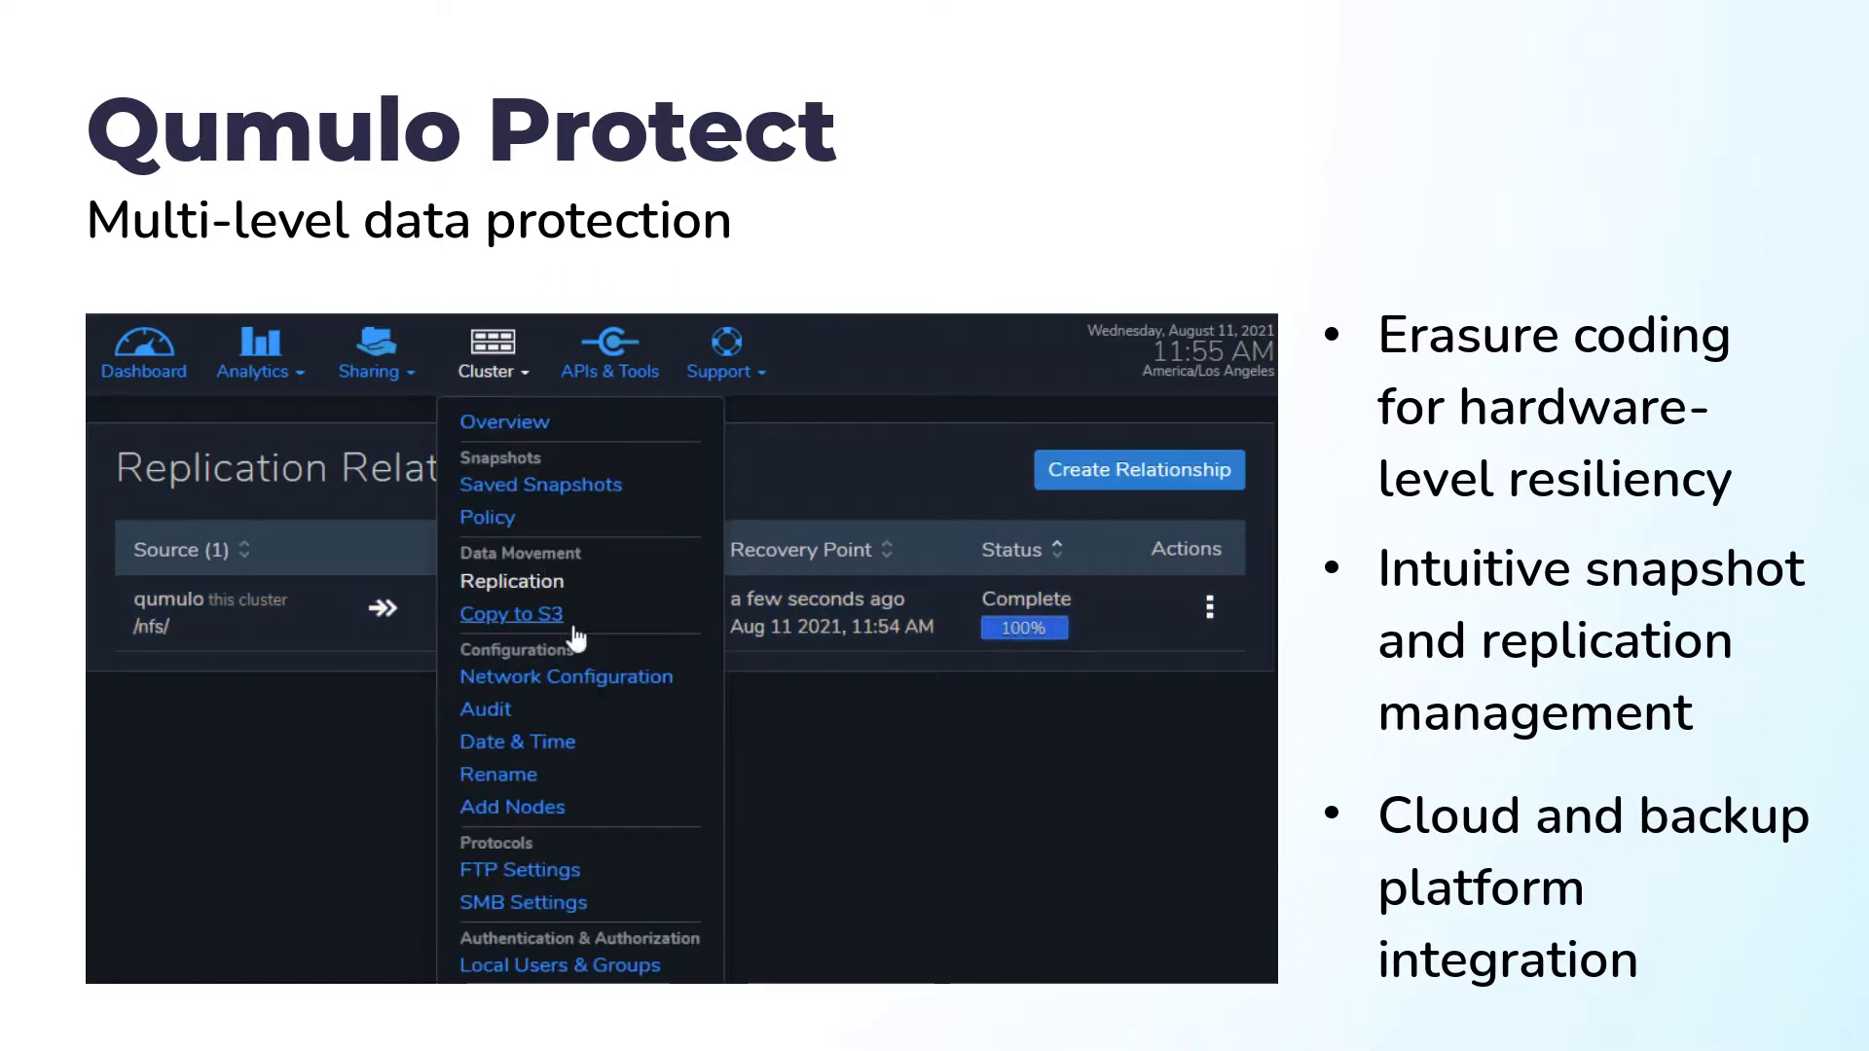
Review the Copy to S3 jobs, then return to Replication Relationships awaiting target authorization
left_click(512, 613)
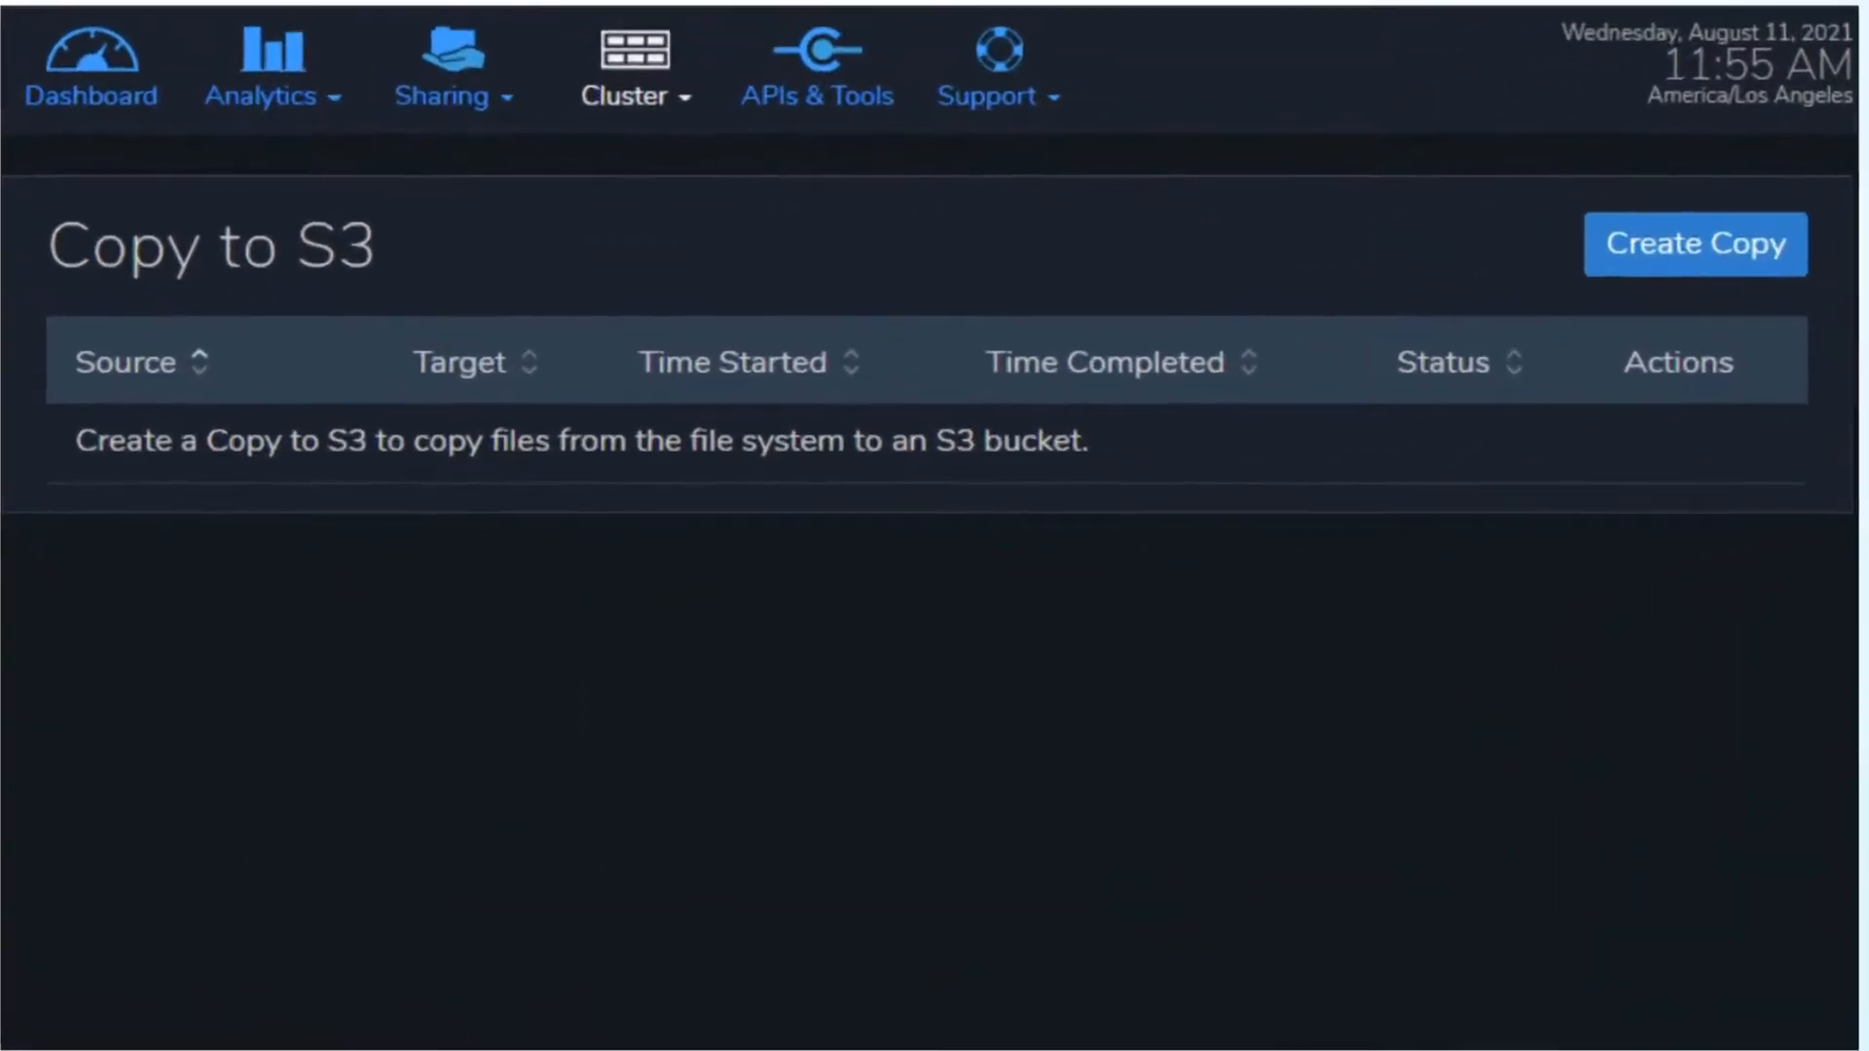
left_click(1692, 244)
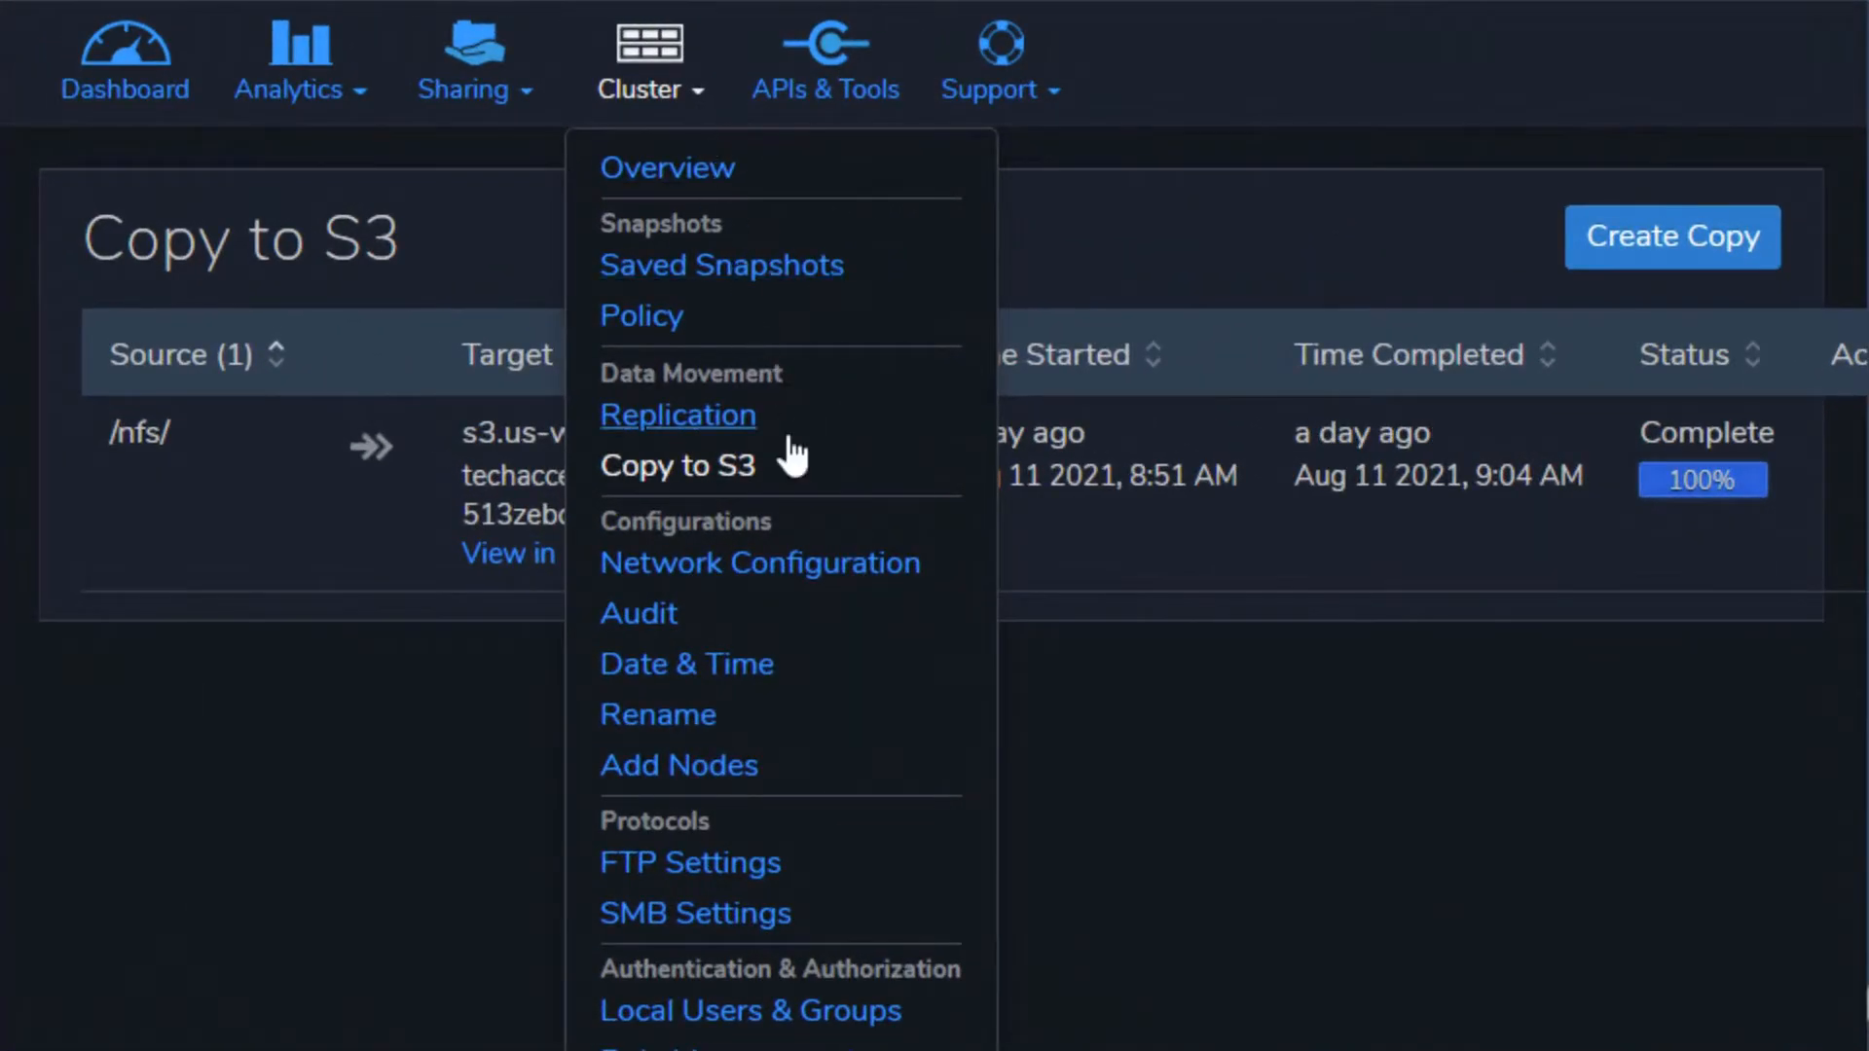
left_click(678, 415)
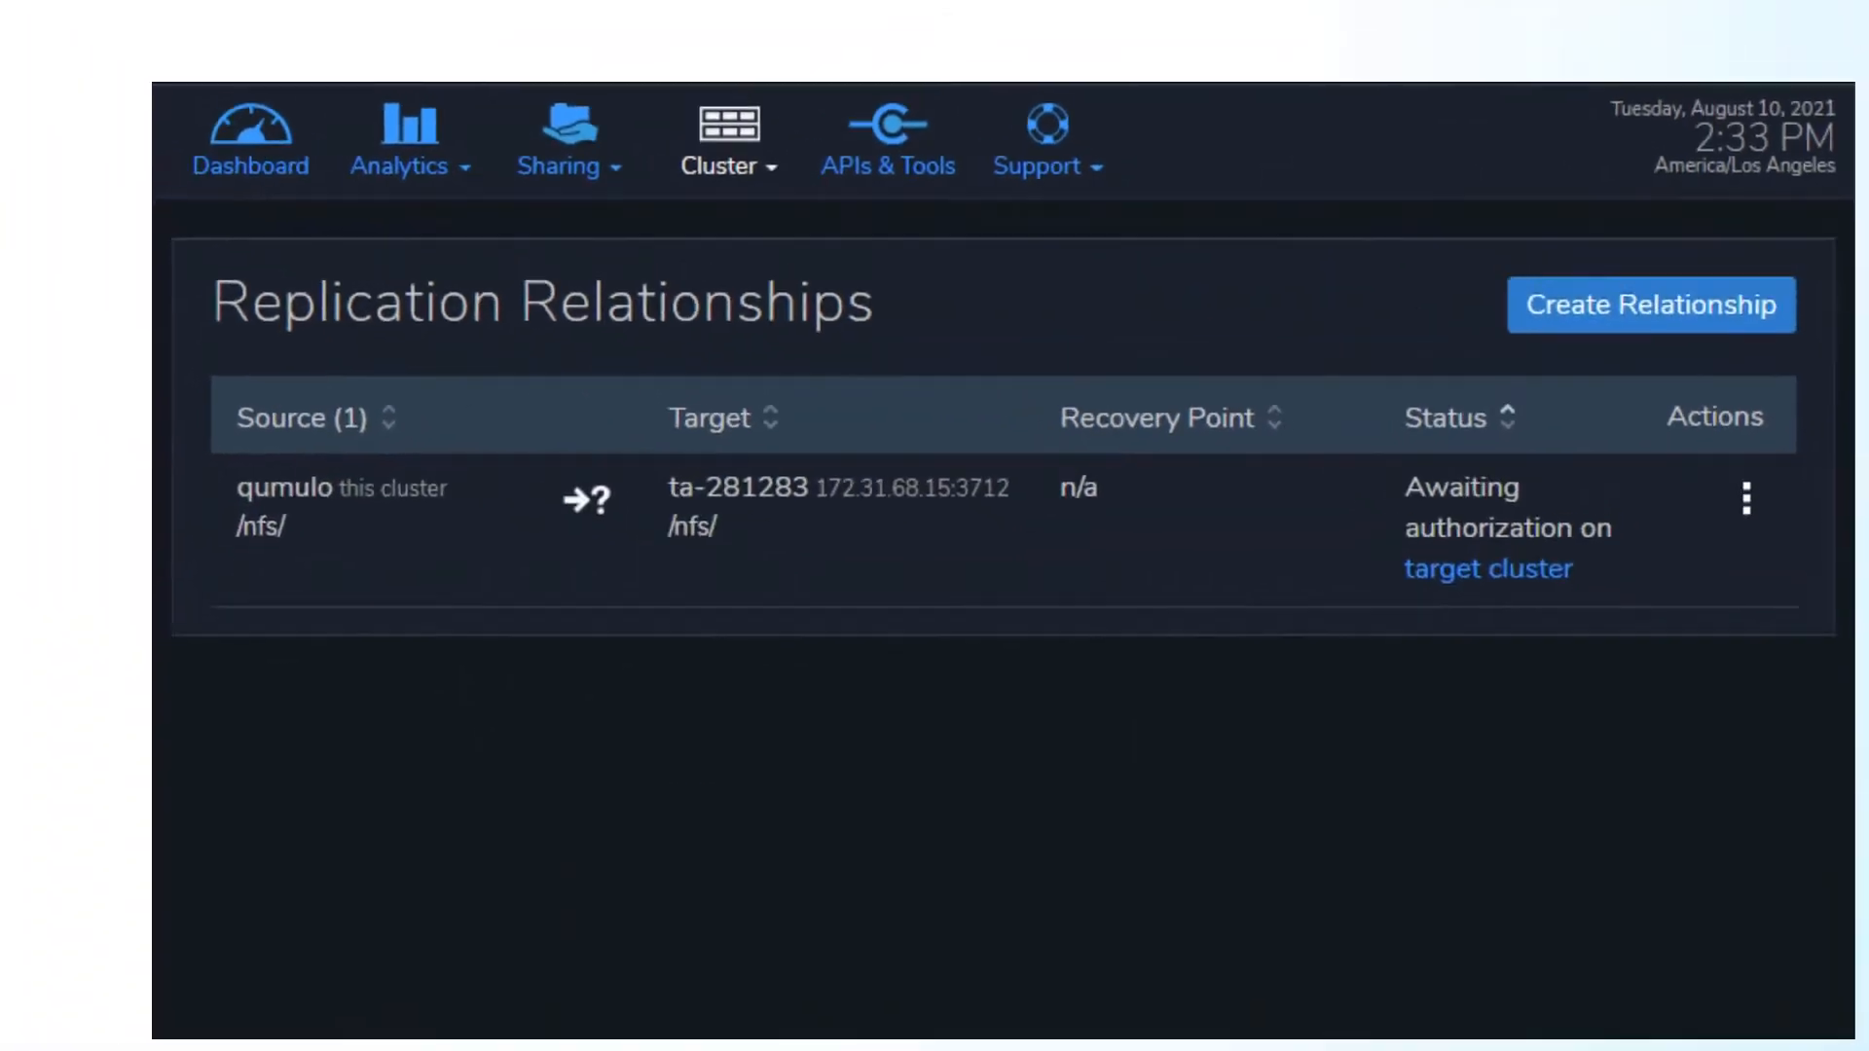